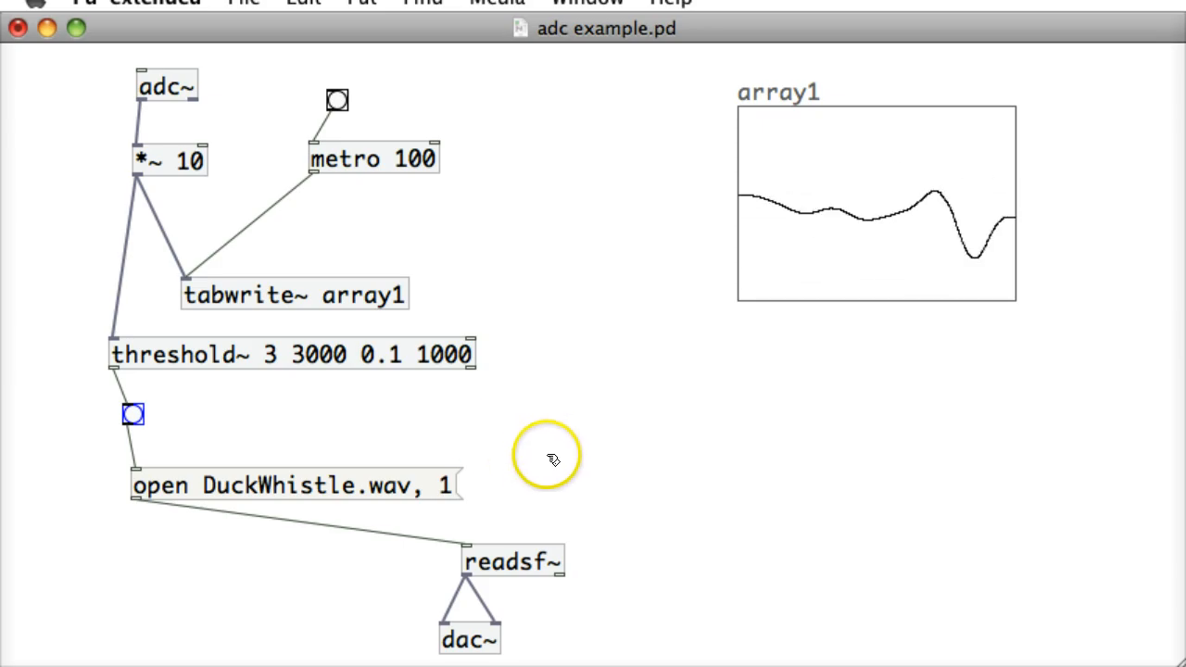
mouse_move(296, 426)
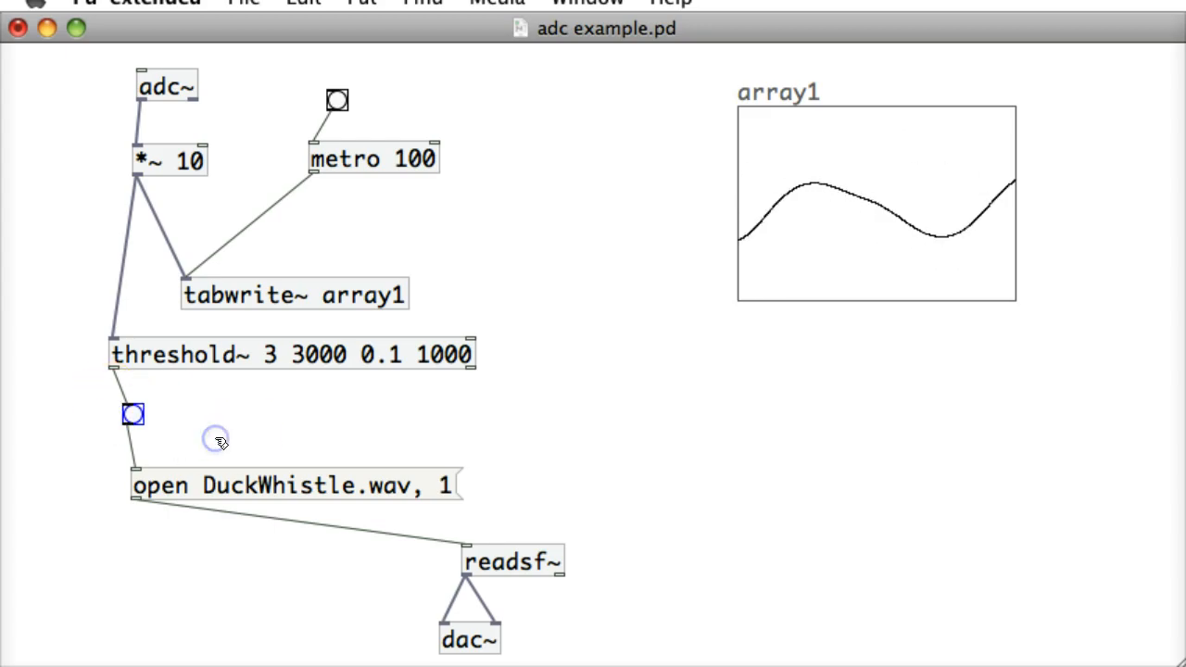
- Work on the duplicated open messages, making one open sound1.wav
left_click(133, 414)
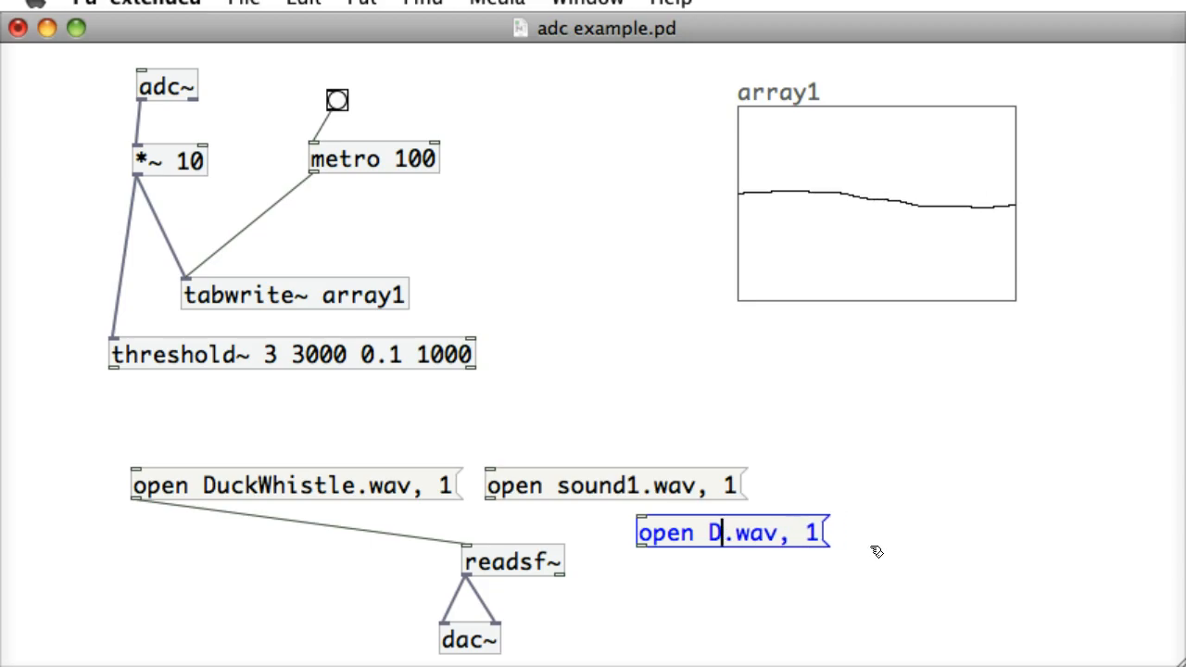
- Type 'muzak' so the third message reads 'open muzak.wav, 1'
type("mu")
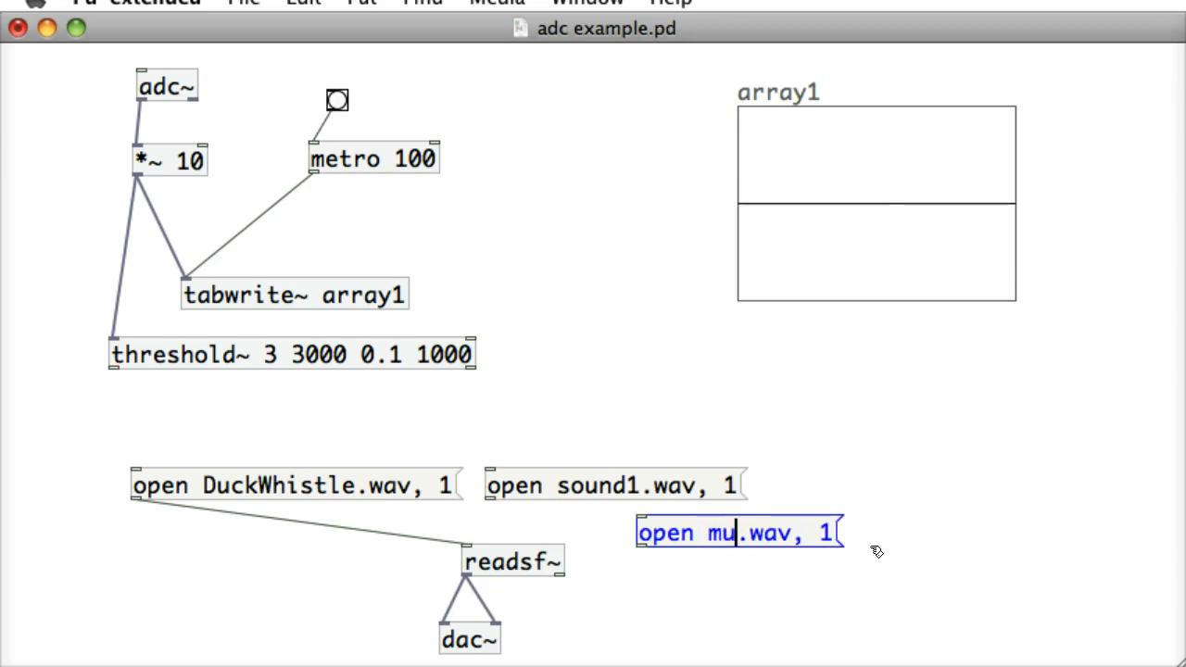
type("zak")
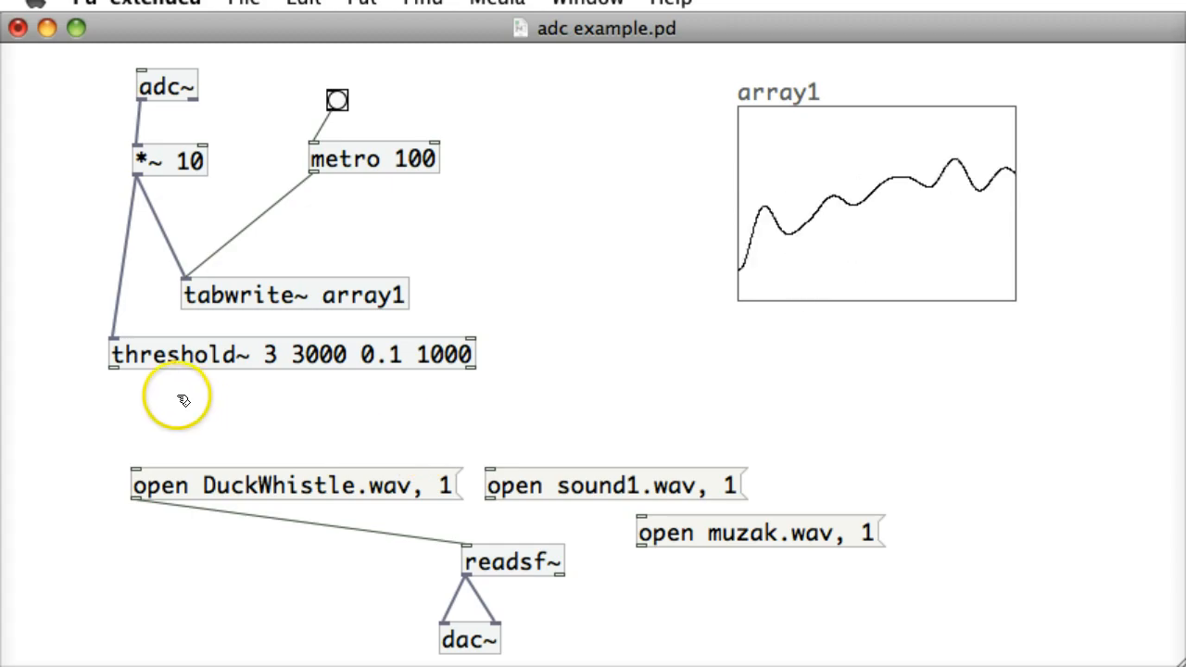
- Create a 'random 3' object below threshold~ and call up its help
type("rd")
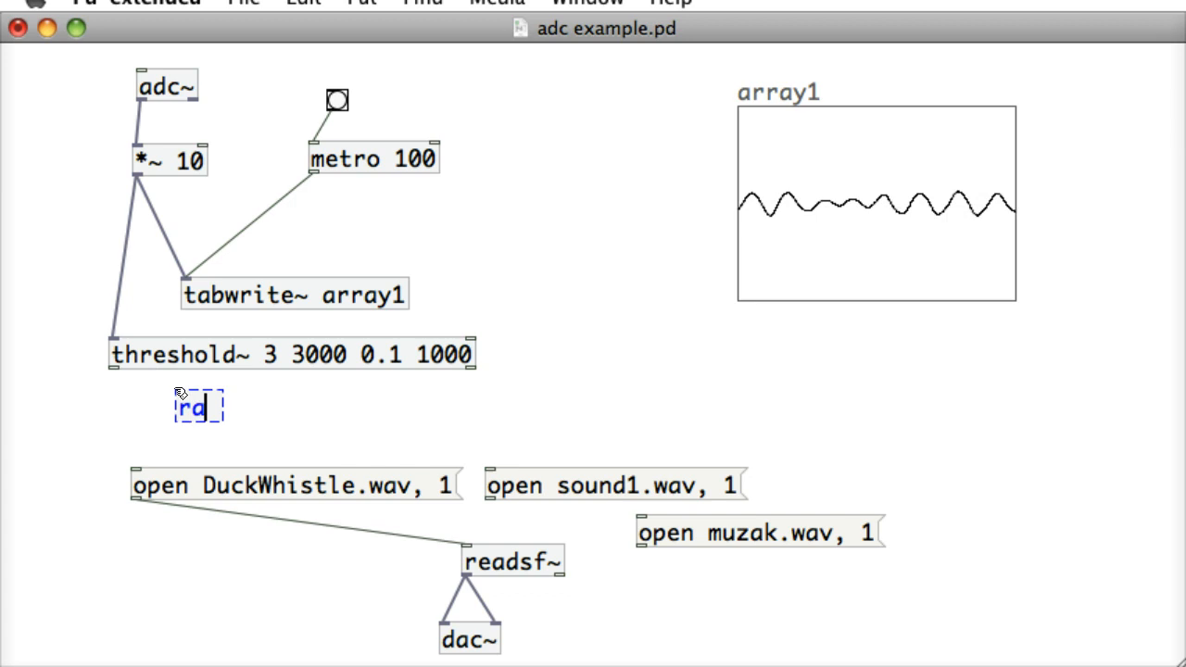
type("andom")
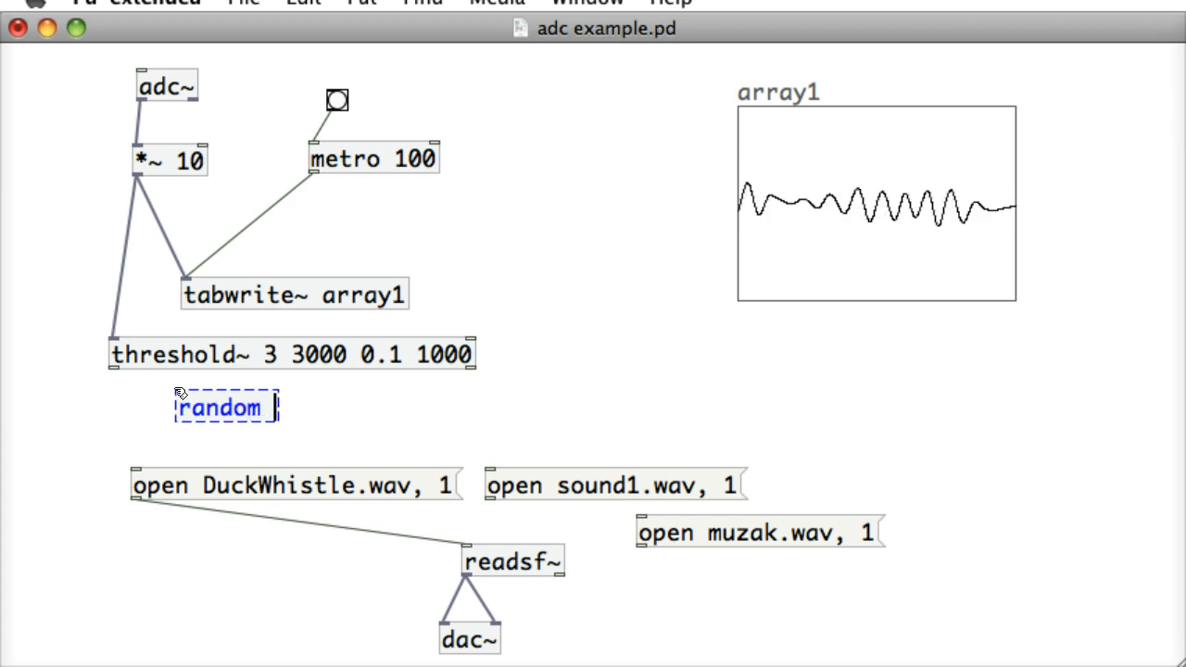
type("3")
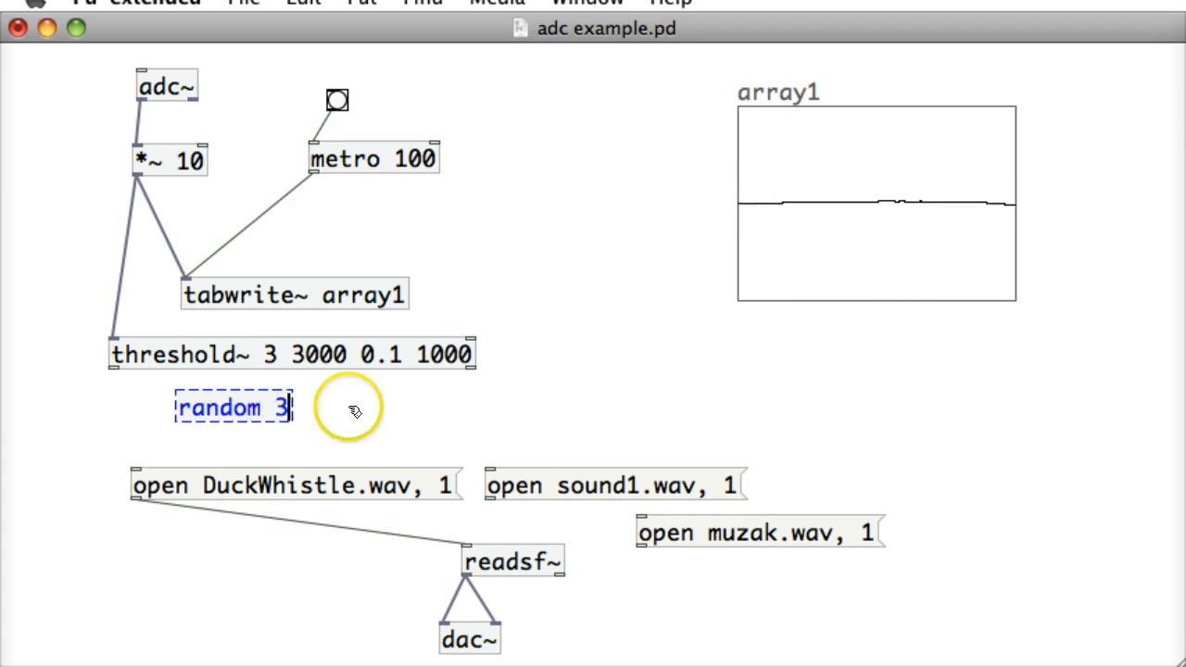
right_click(233, 406)
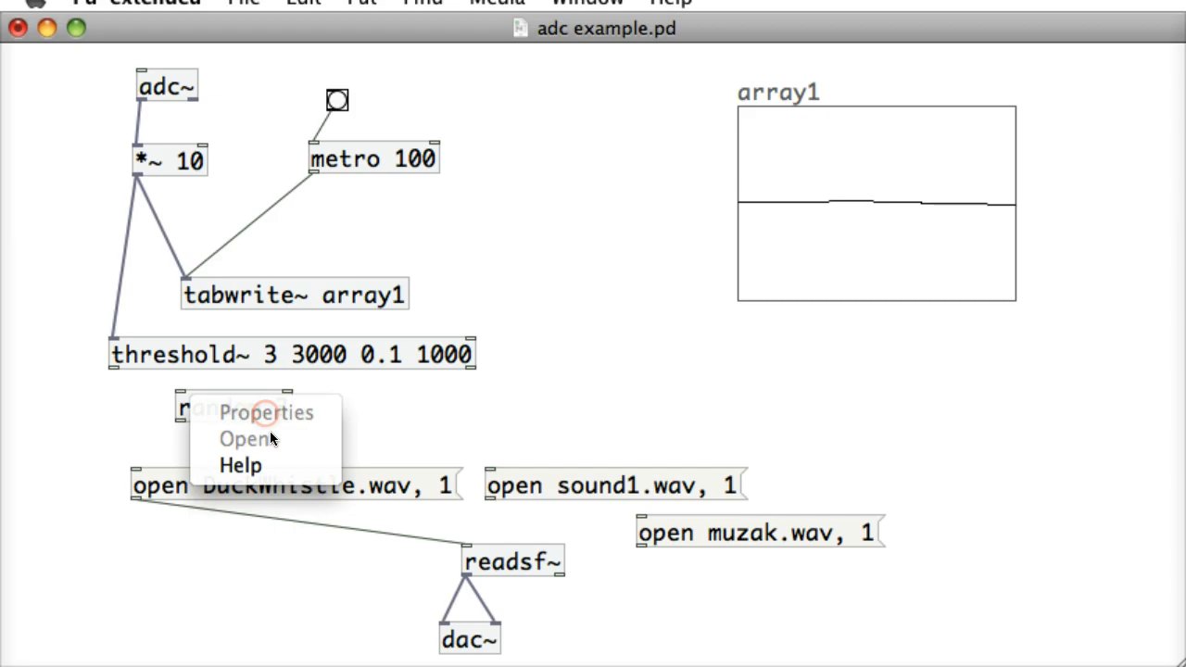
mouse_move(241, 465)
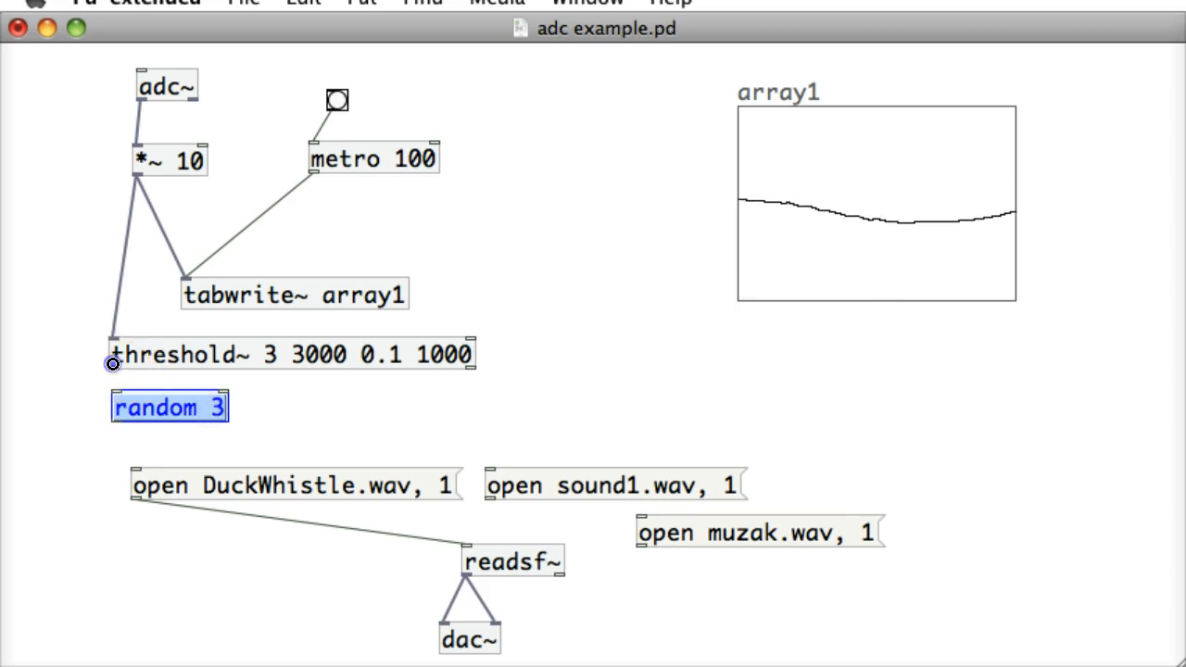
mouse_move(306, 436)
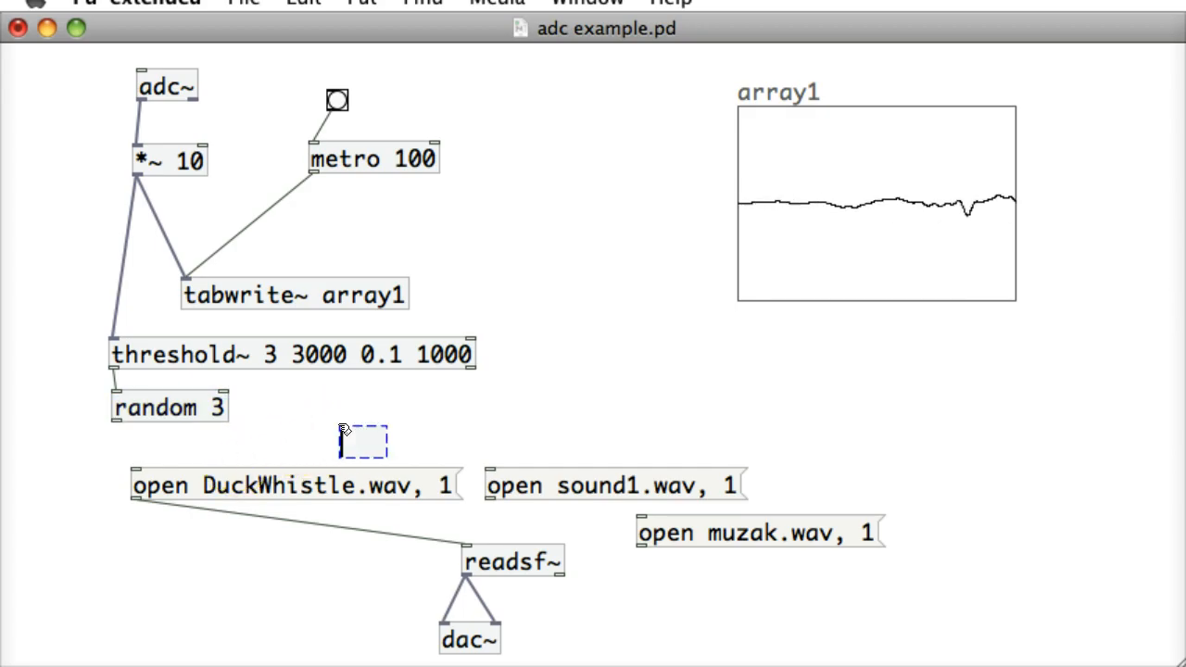
- Create a 'sel 0 1 2' object beside random 3
type("sel")
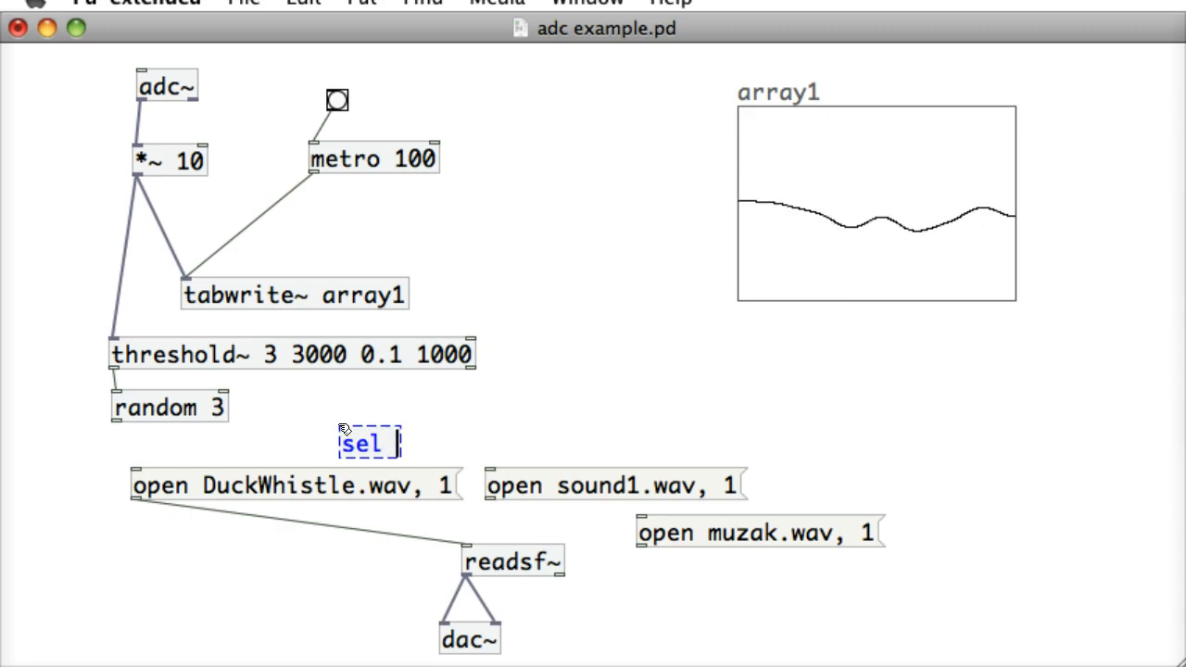
type("0 1 2")
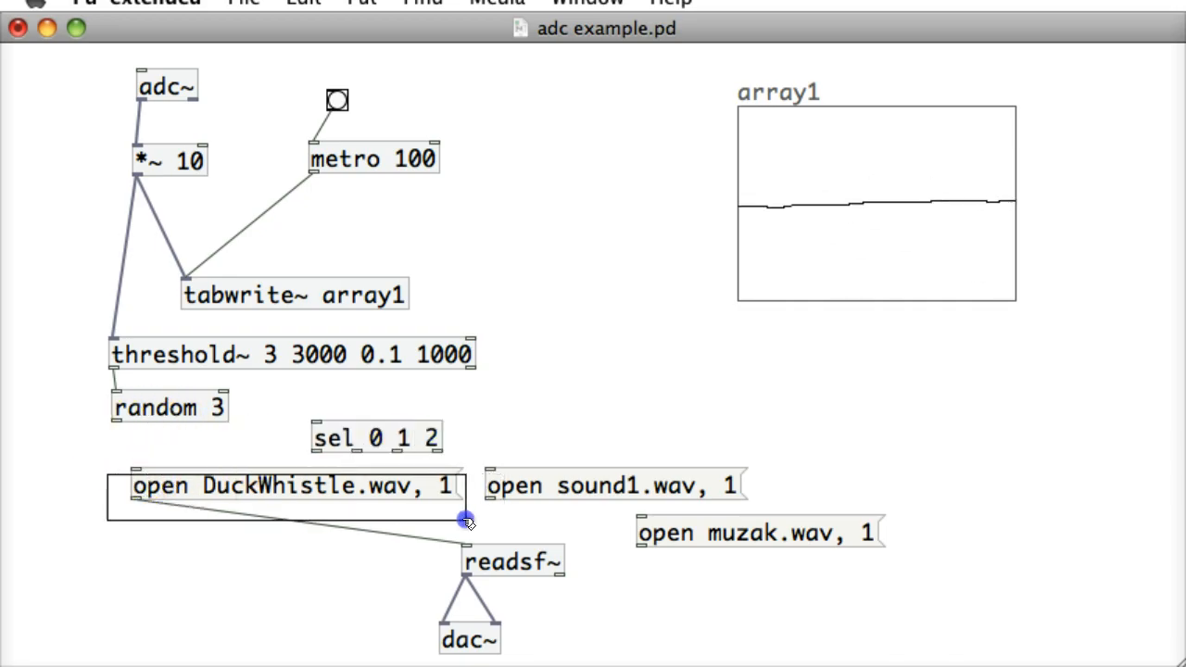
left_click(602, 501)
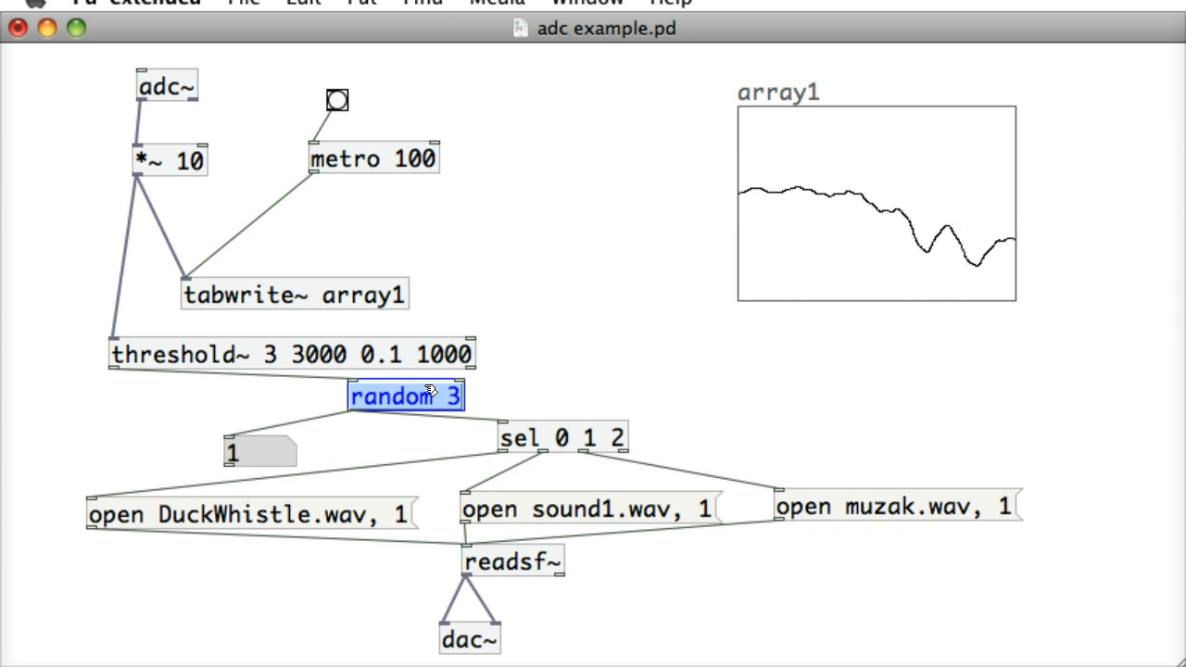
- Call up the help for the random 3 object
right_click(407, 396)
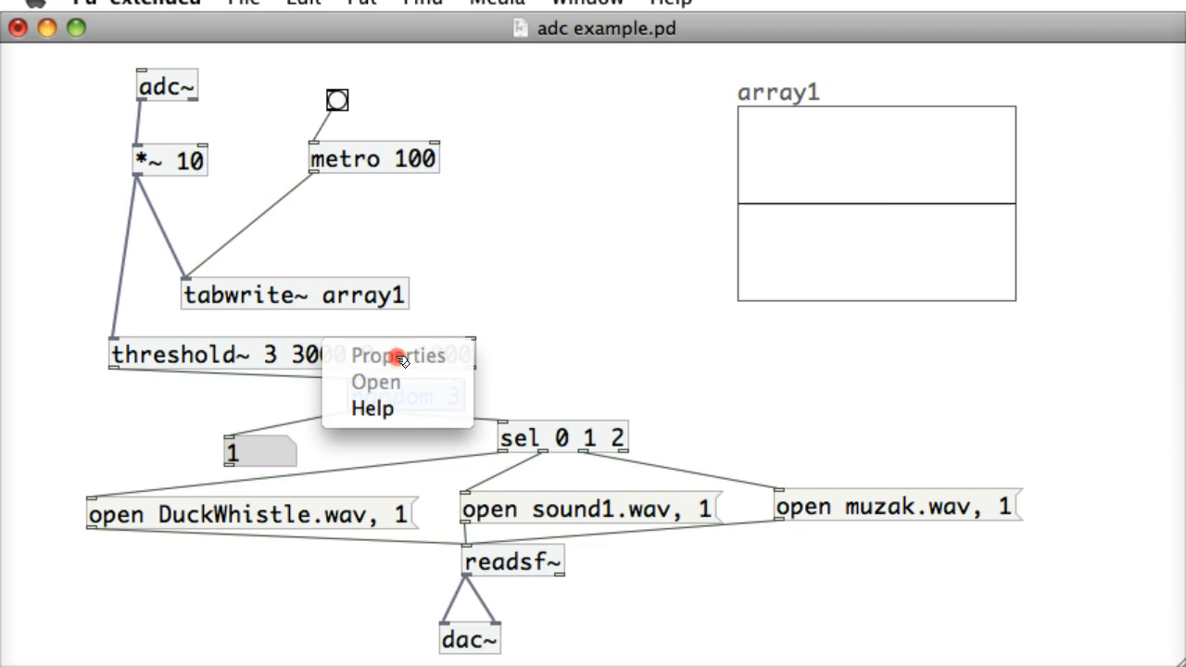
mouse_move(399, 407)
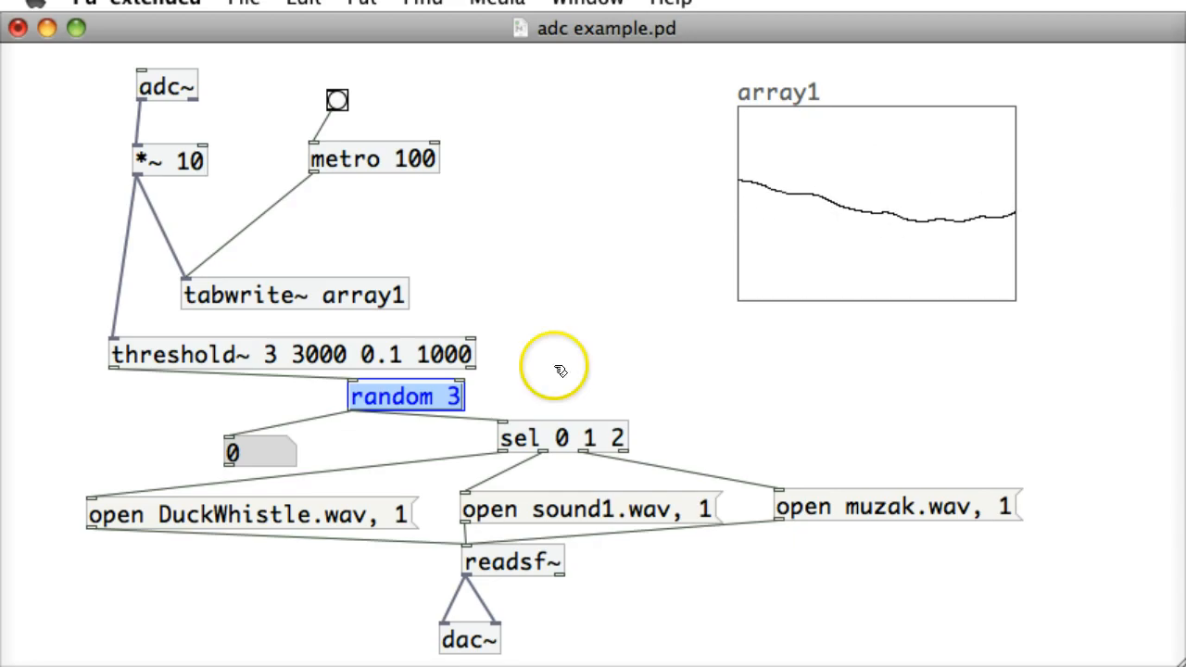
- Replace threshold~'s 3000 trigger value with a higher number
left_click(292, 354)
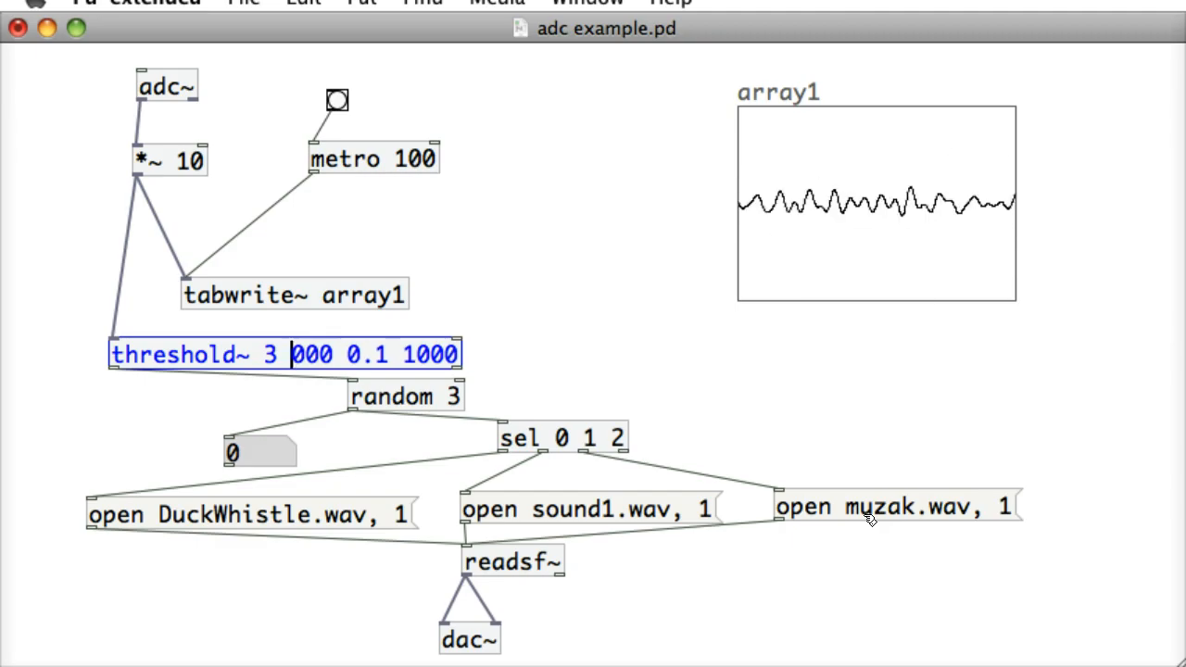
type("400")
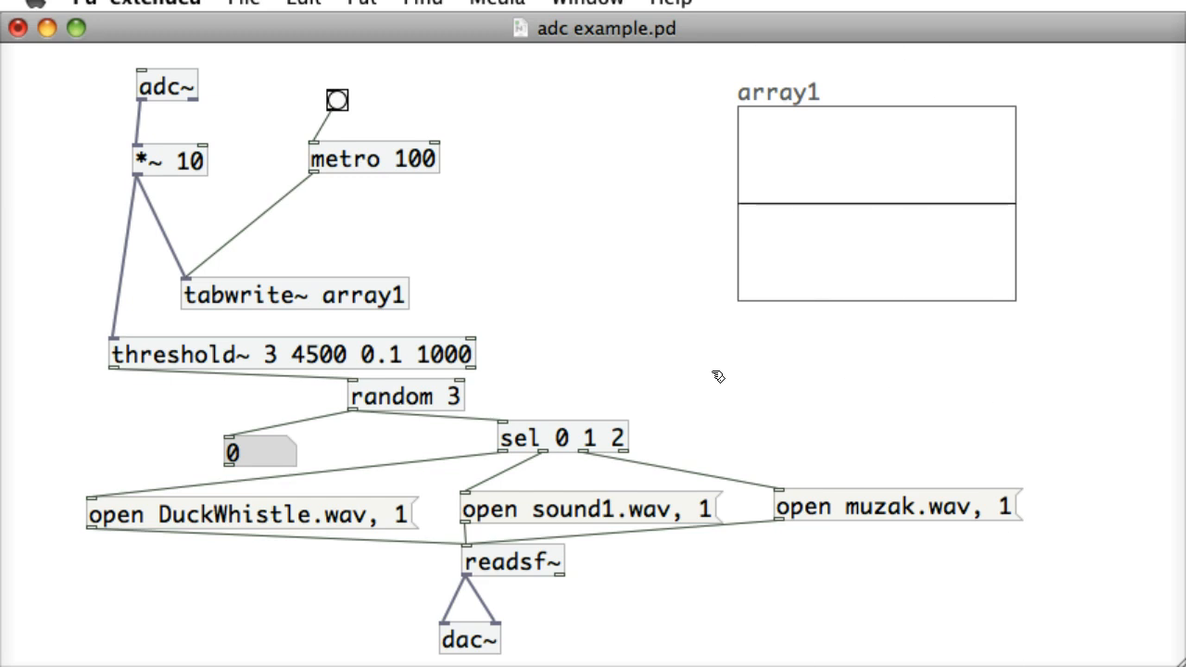
- Run the patch at the 4500 trigger level and test random sound playback
left_click(335, 100)
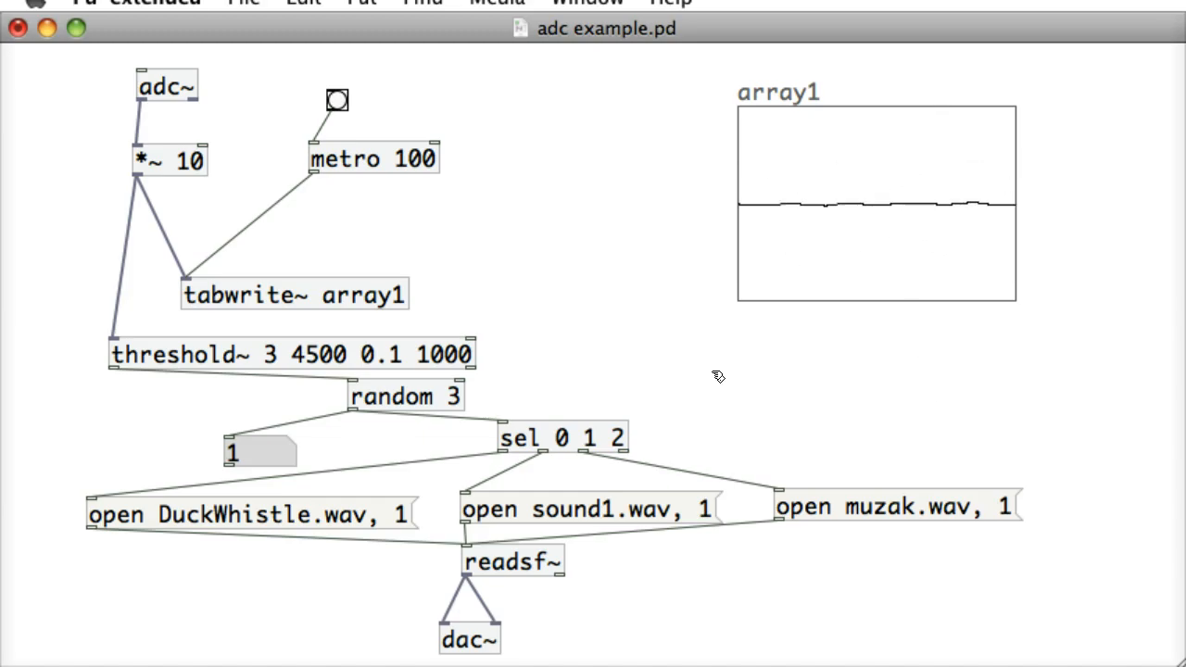
left_click(337, 99)
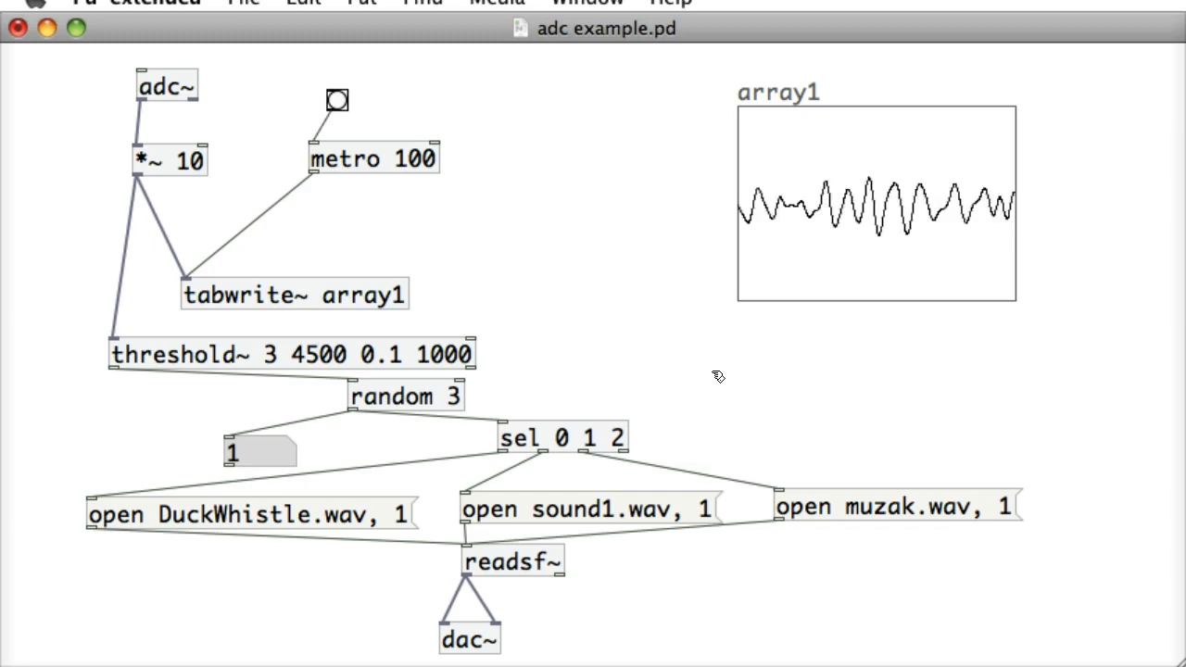